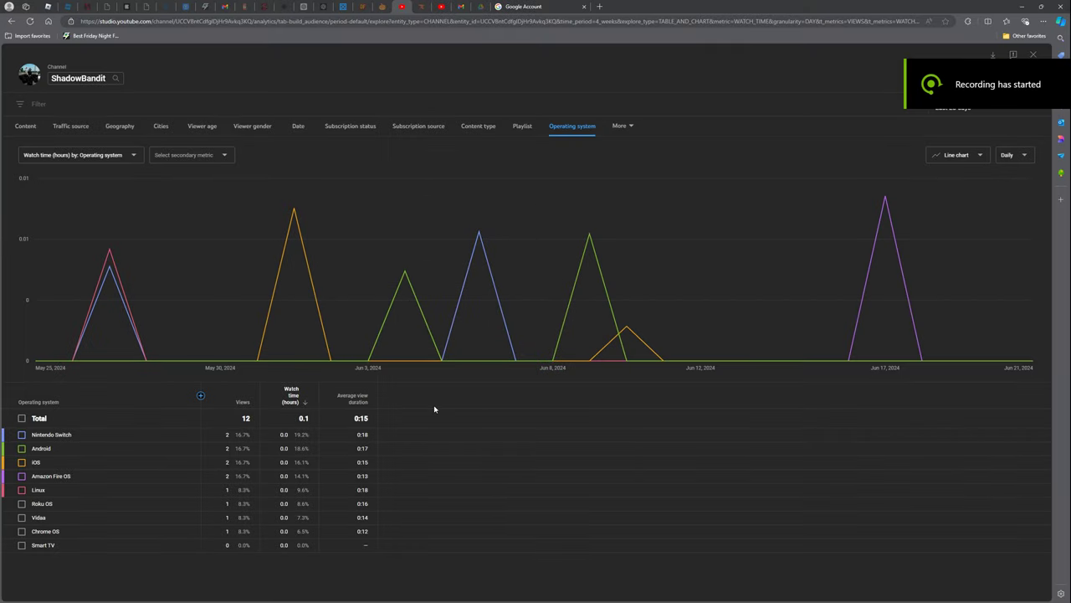
pyautogui.moveTo(442, 360)
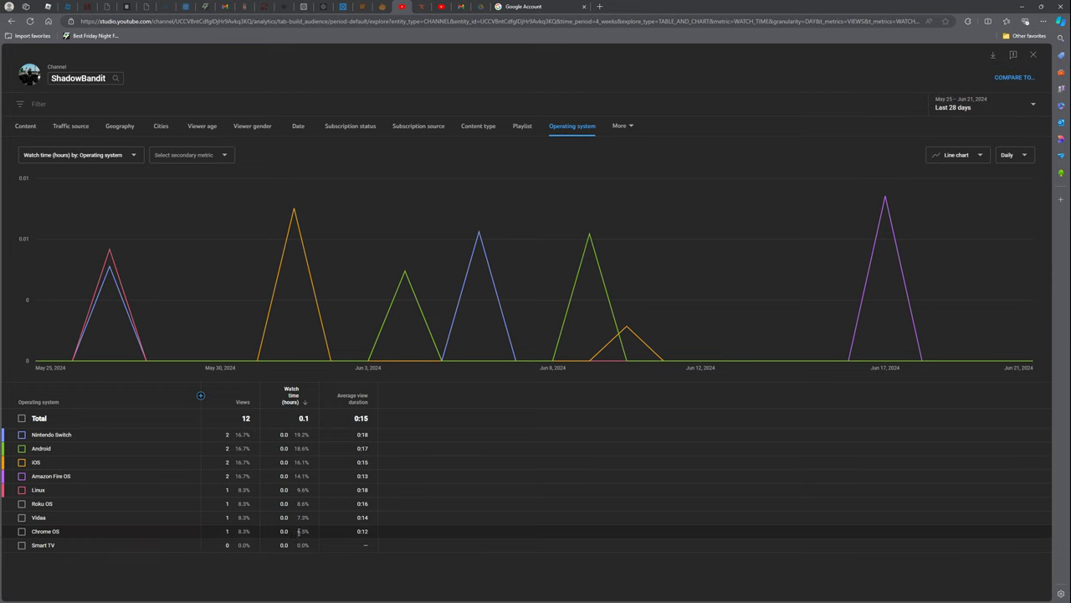
# Tick the Nintendo Switch row so only its two-spike watch-time line is plotted.
pyautogui.click(22, 434)
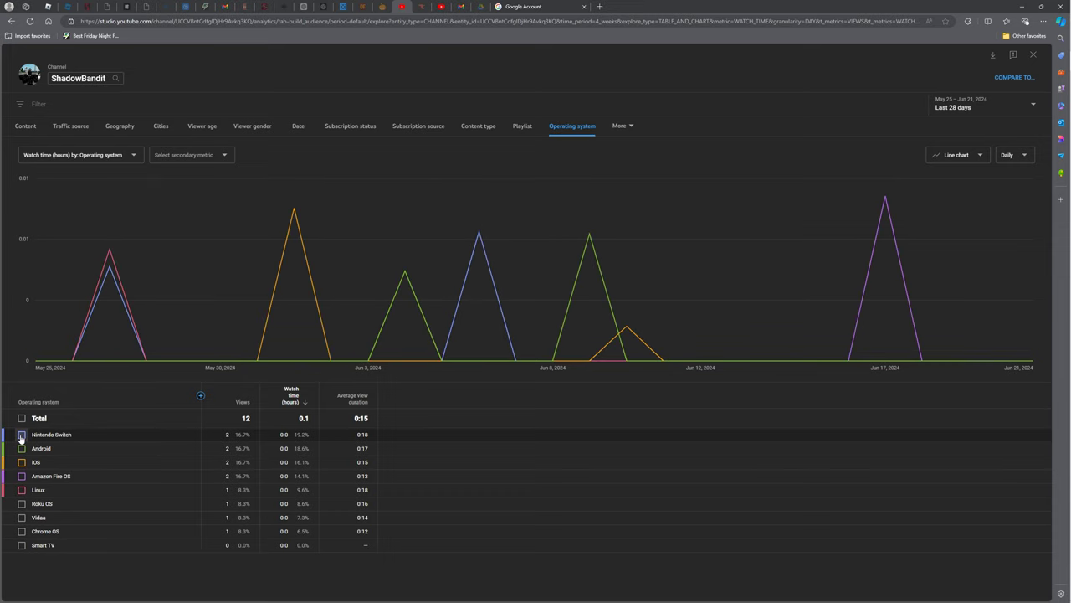
pyautogui.click(22, 434)
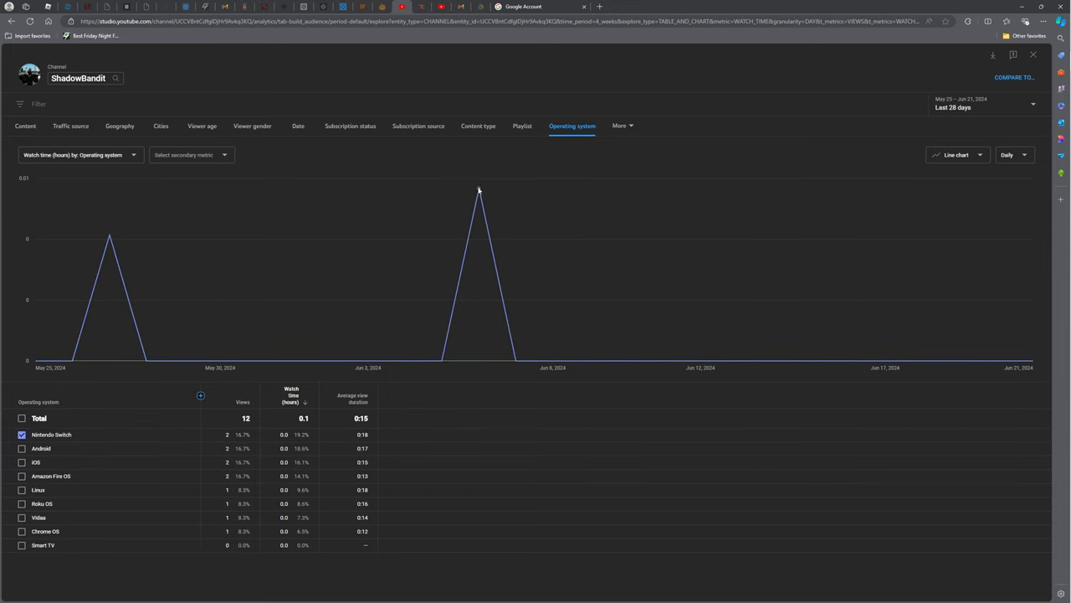
pyautogui.moveTo(477, 188)
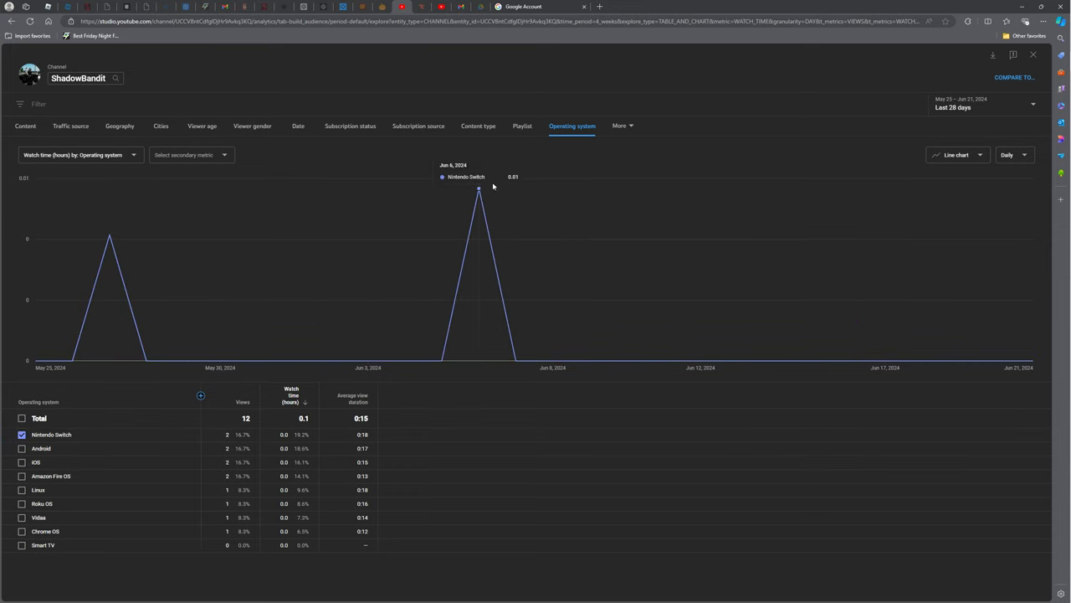
pyautogui.moveTo(528, 182)
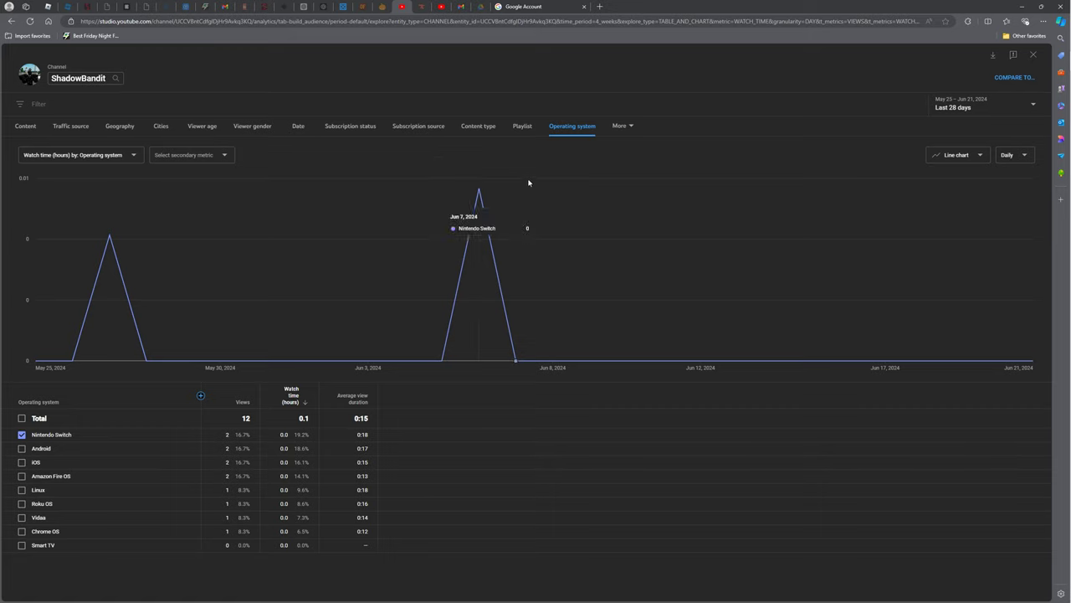
# Break watch time down by Subtitles and CC, showing No subtitles/CC and English lines.
pyautogui.click(619, 126)
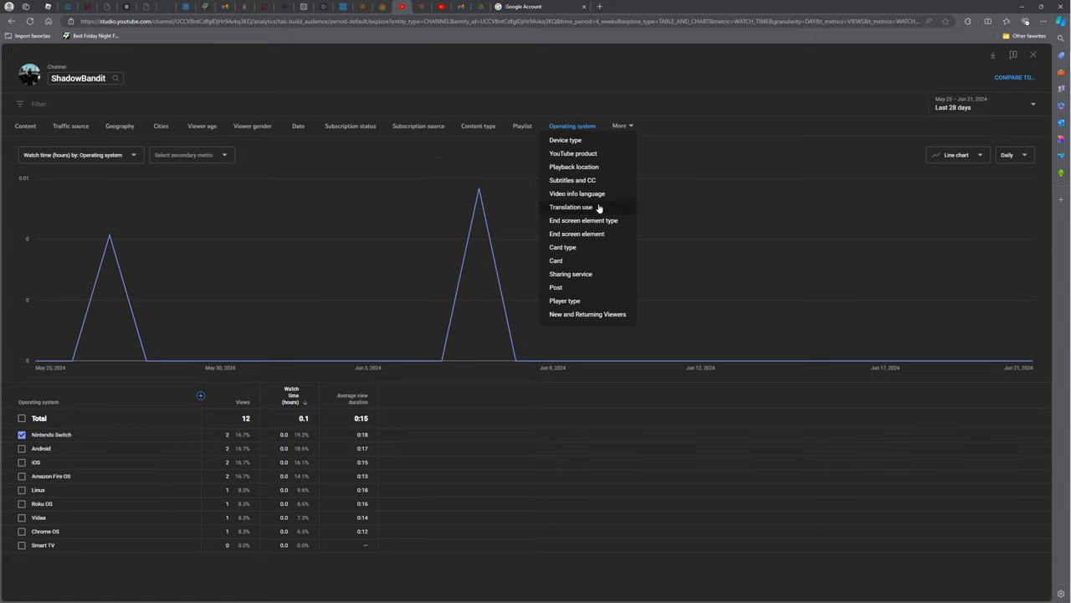
pyautogui.click(572, 180)
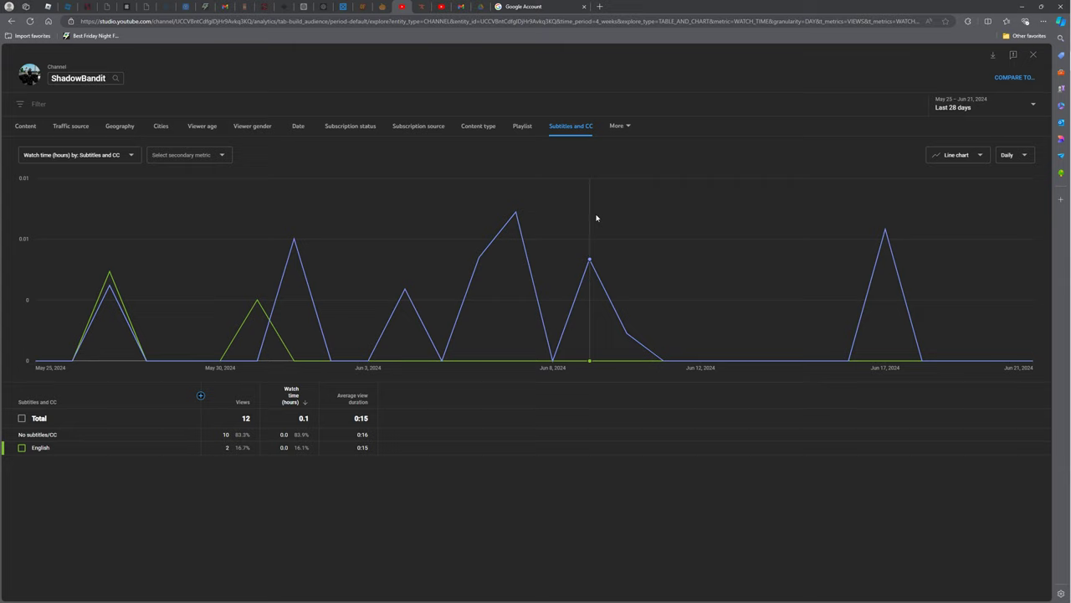
pyautogui.moveTo(290, 482)
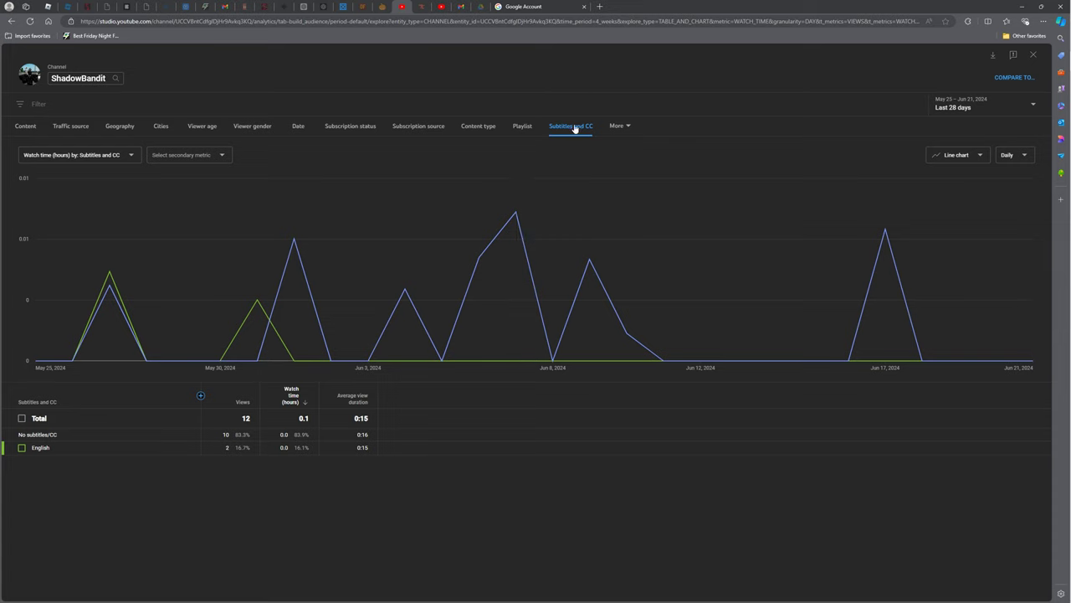
pyautogui.click(620, 126)
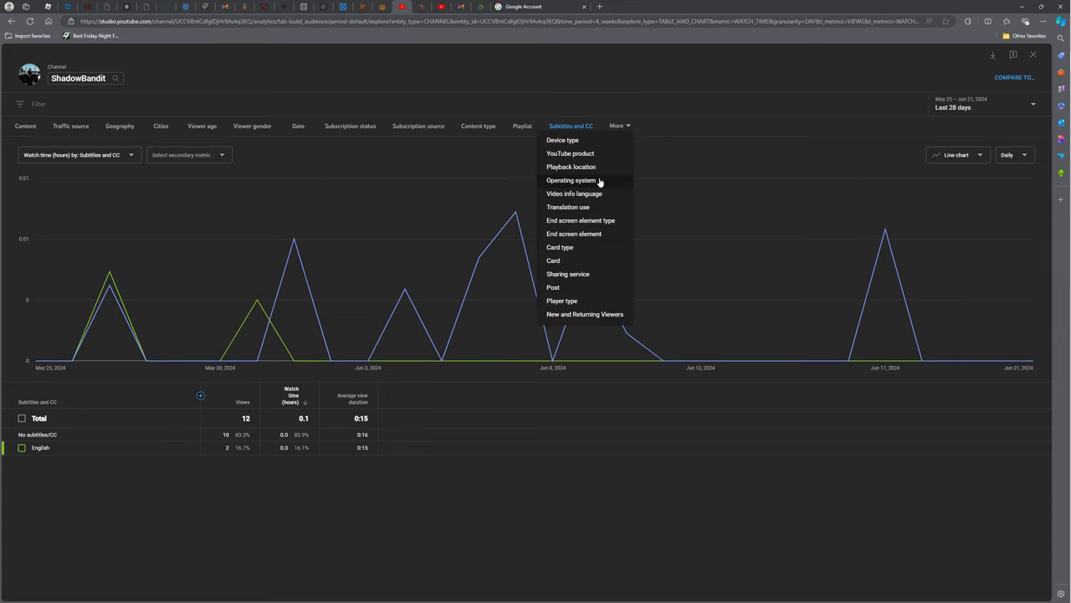
pyautogui.moveTo(599, 190)
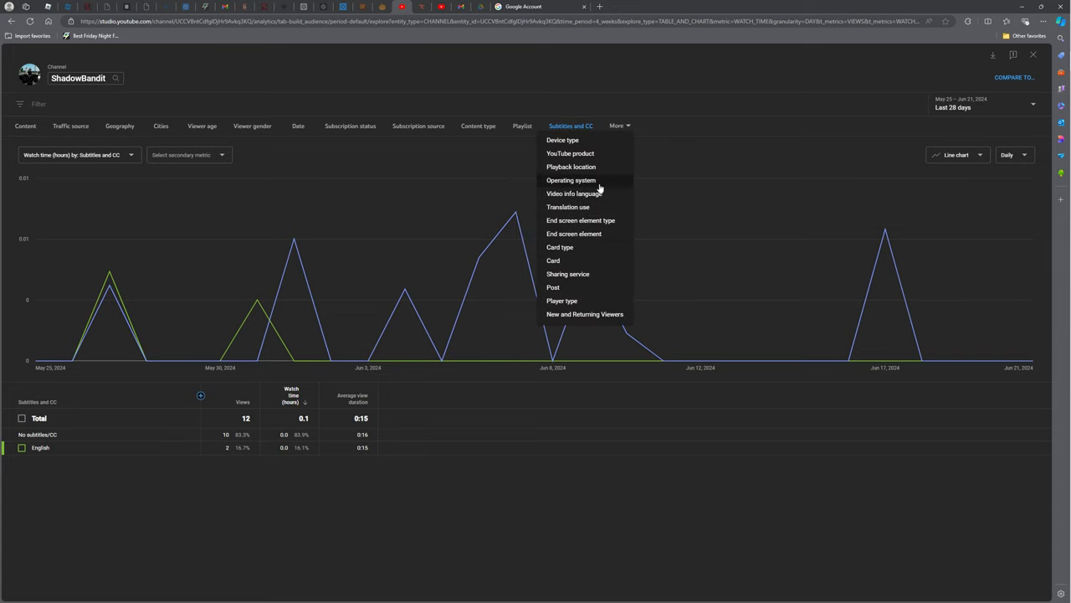
# Return to the Operating system breakdown with all platforms plotted together.
pyautogui.click(570, 180)
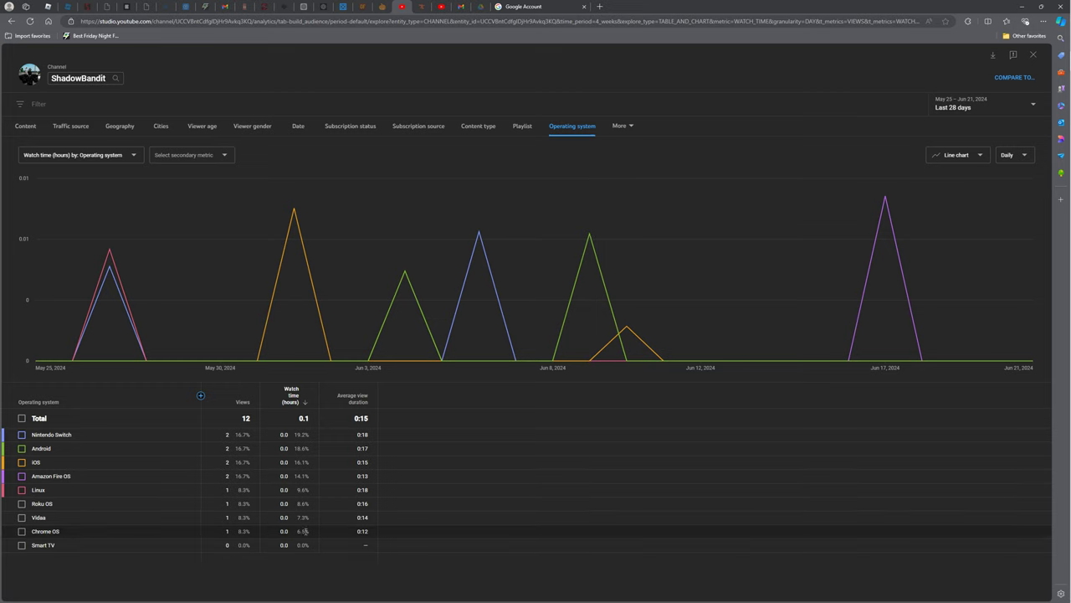
pyautogui.moveTo(115, 528)
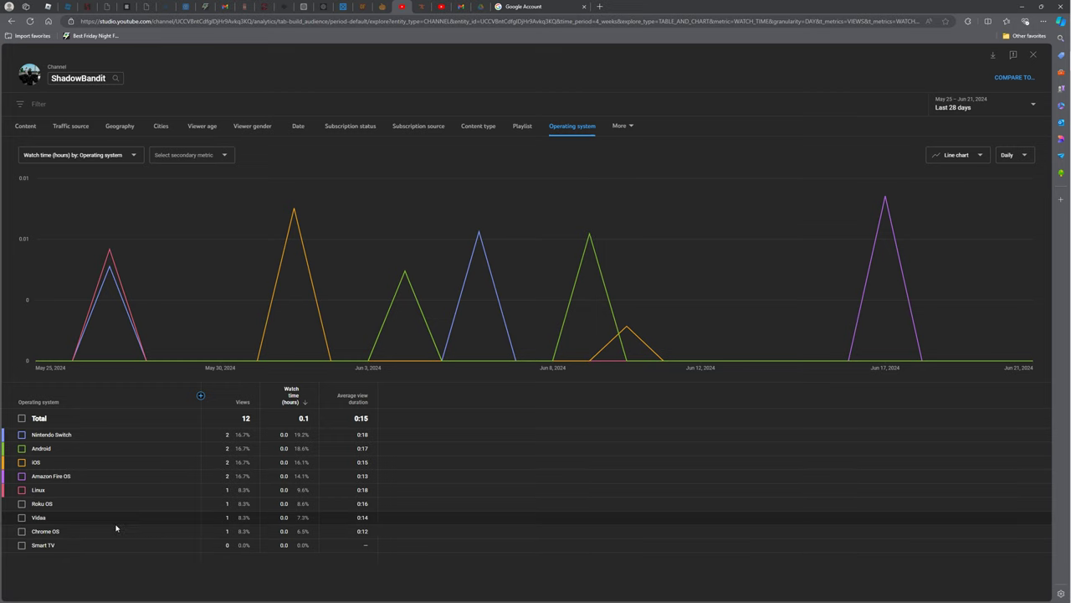
pyautogui.moveTo(201, 434)
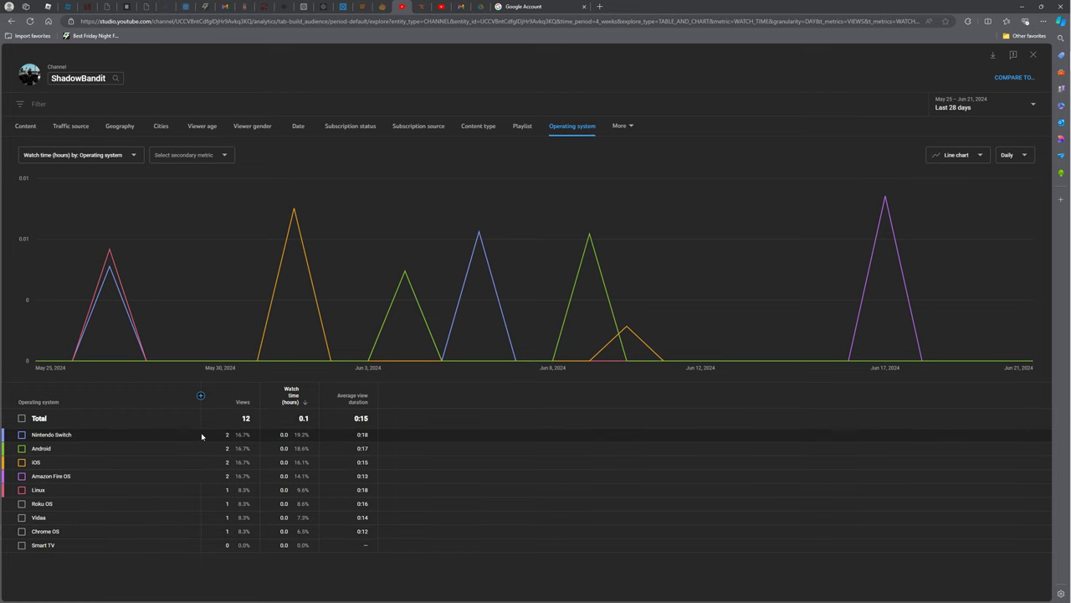
pyautogui.moveTo(272, 434)
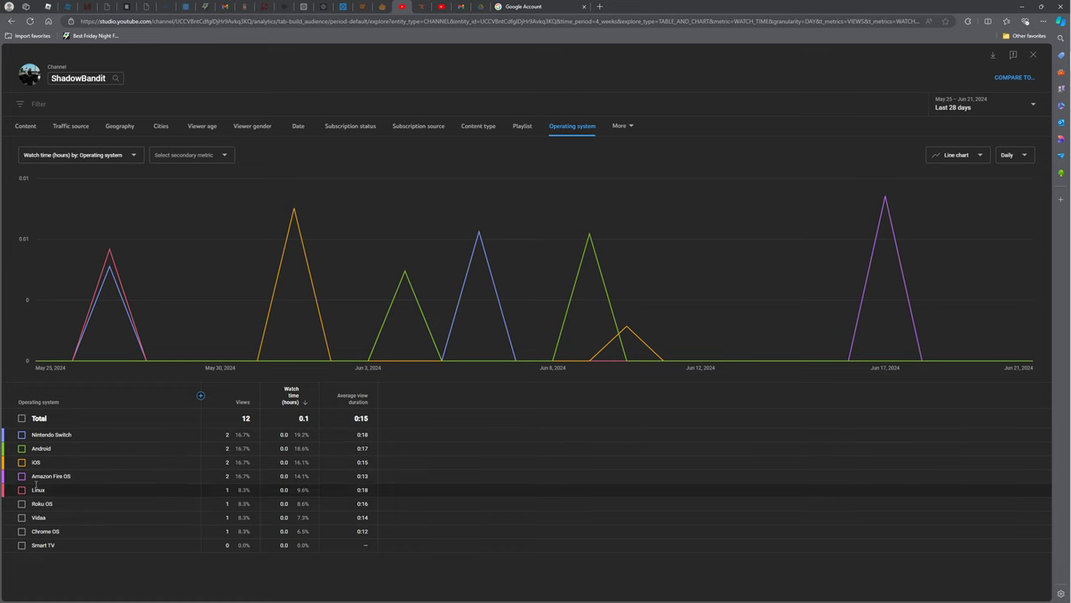
pyautogui.moveTo(108, 264)
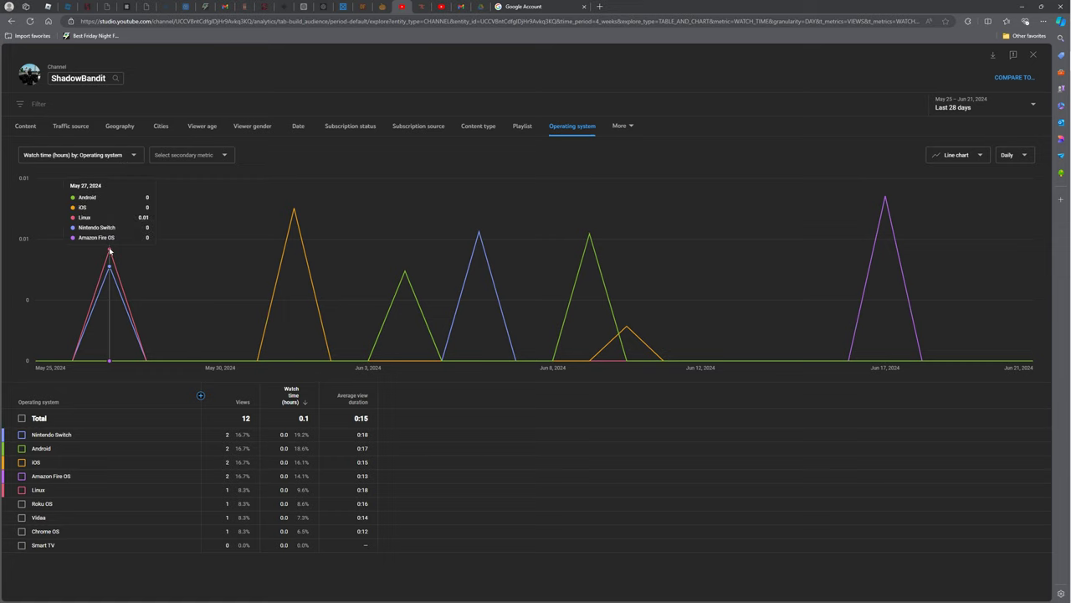
pyautogui.moveTo(632, 141)
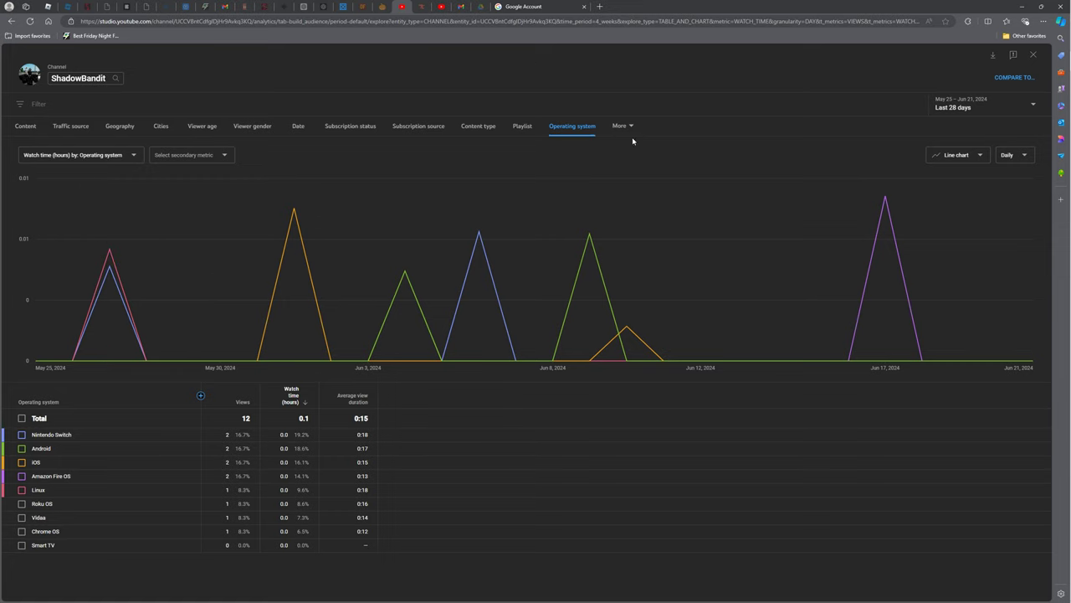
# View watch time by Translation use, then by Video info language (single Unspecified row).
pyautogui.click(623, 125)
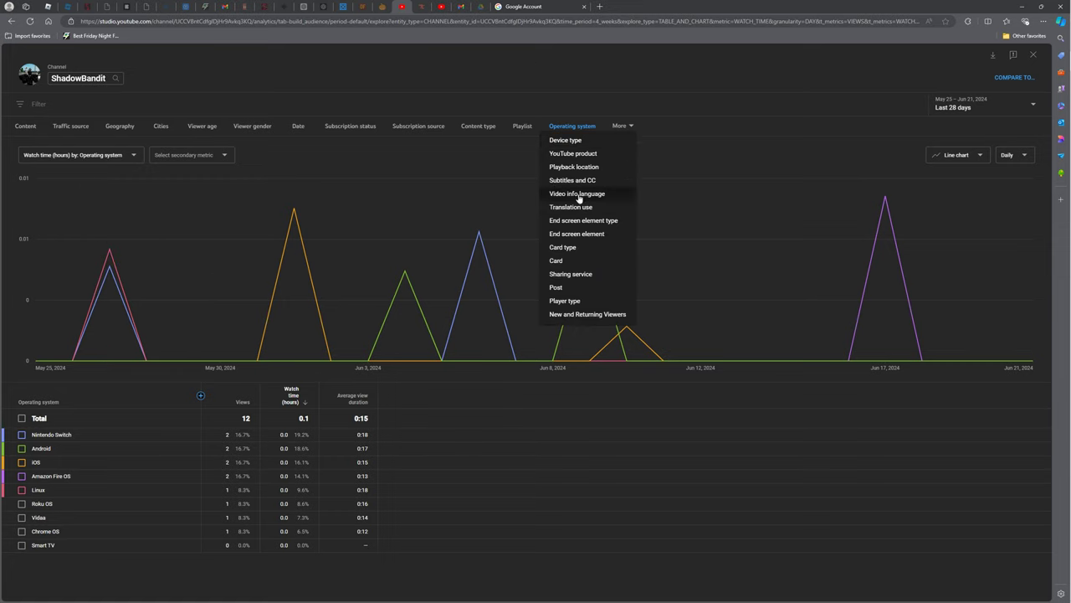
pyautogui.click(570, 207)
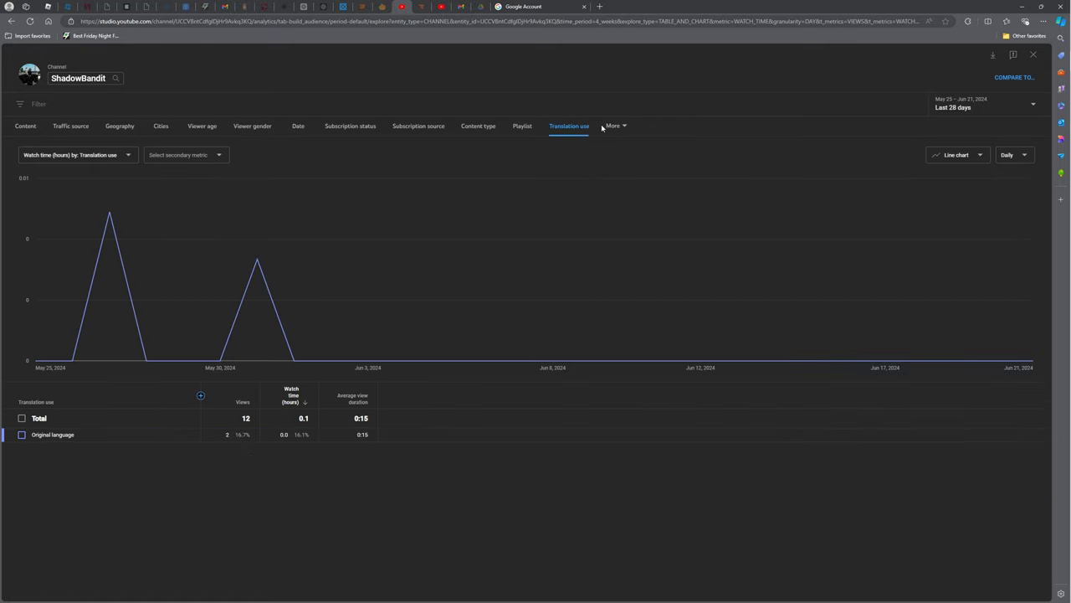
pyautogui.click(615, 126)
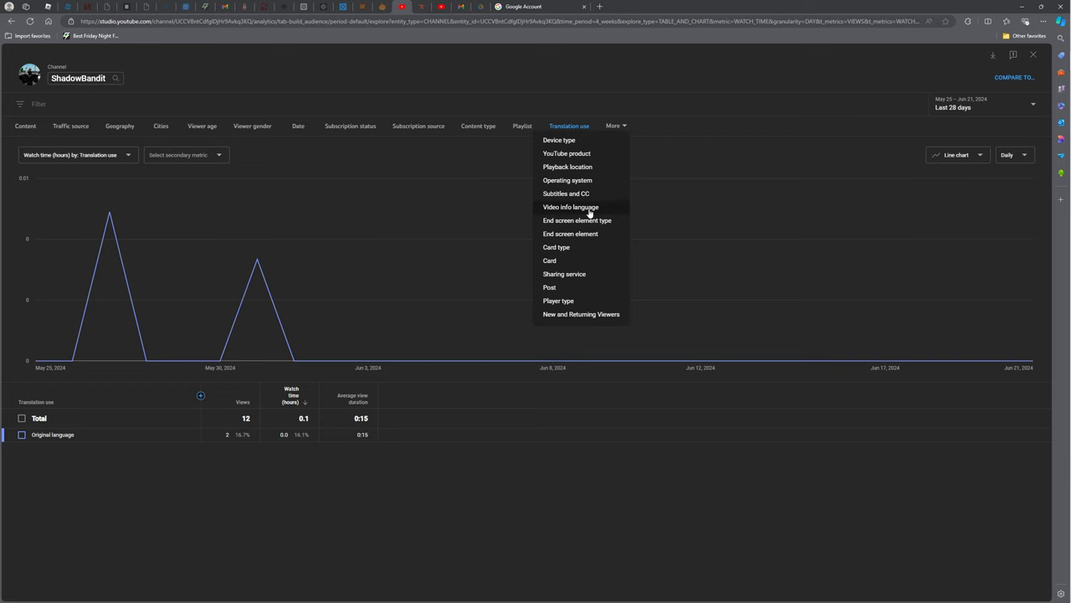
pyautogui.click(571, 206)
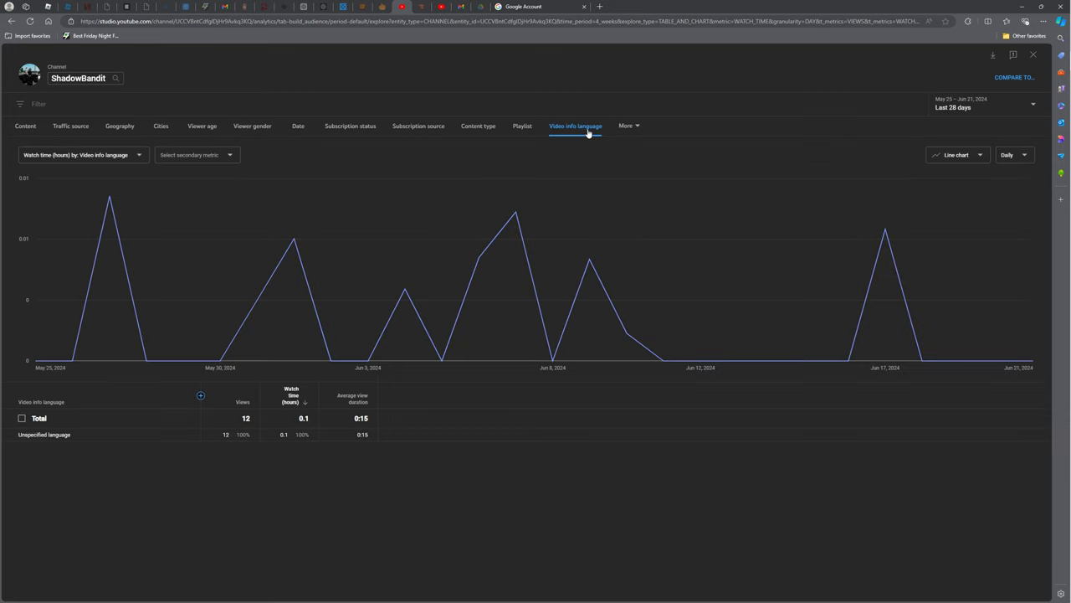
pyautogui.click(626, 125)
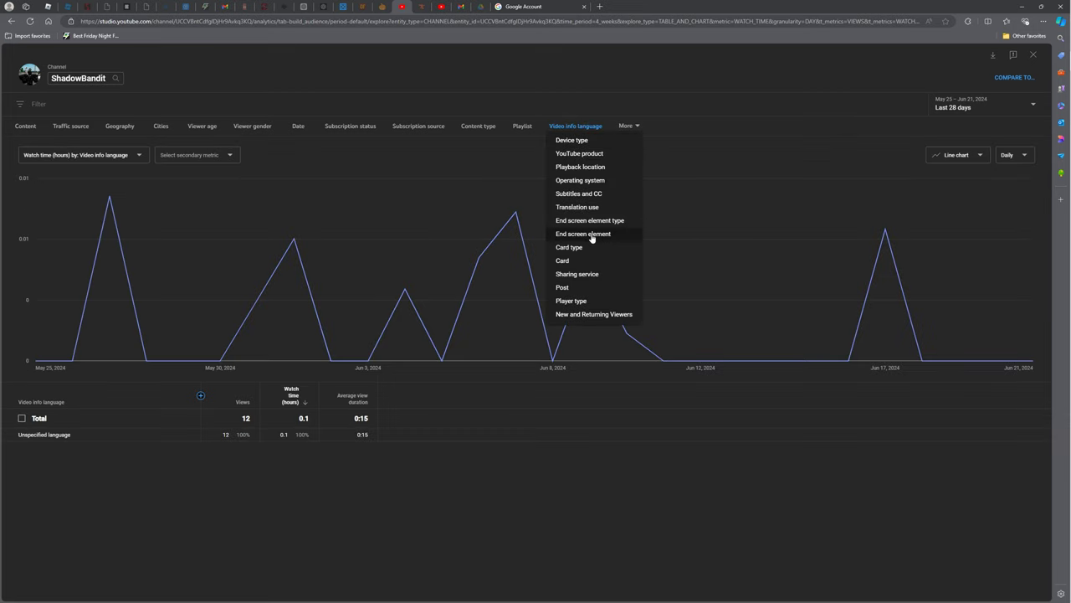
# Break data down by End screen element type and chart Impressions, totalling 215.
pyautogui.click(589, 220)
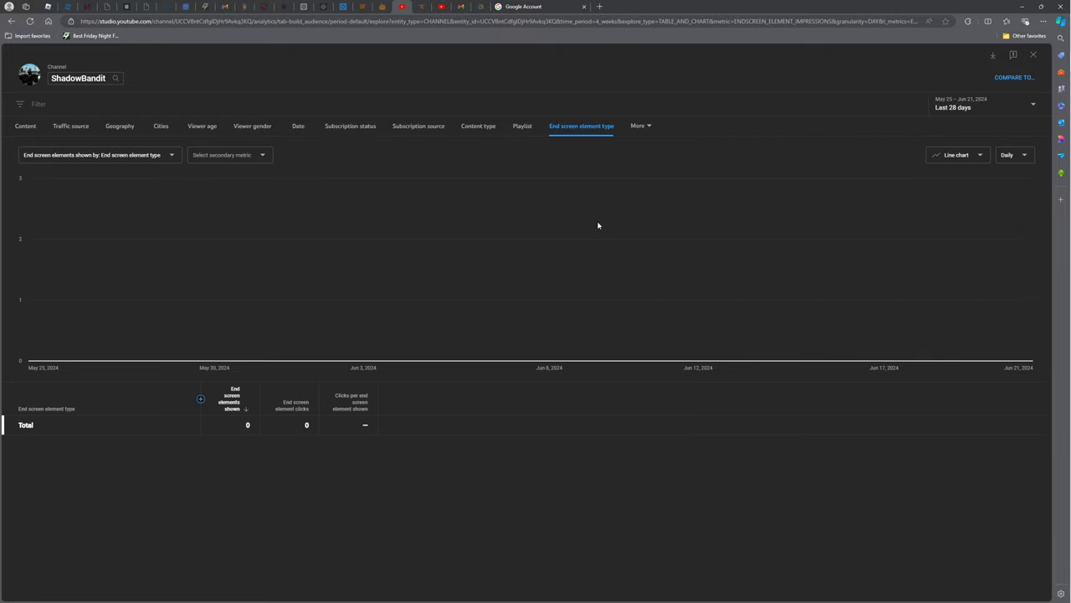
pyautogui.click(201, 398)
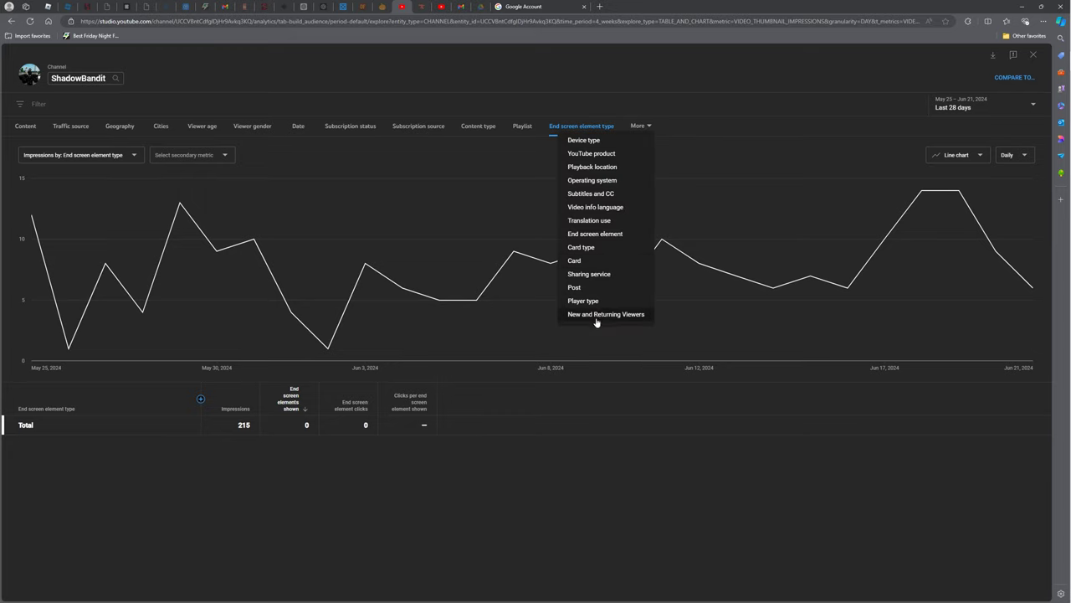
pyautogui.moveTo(605, 325)
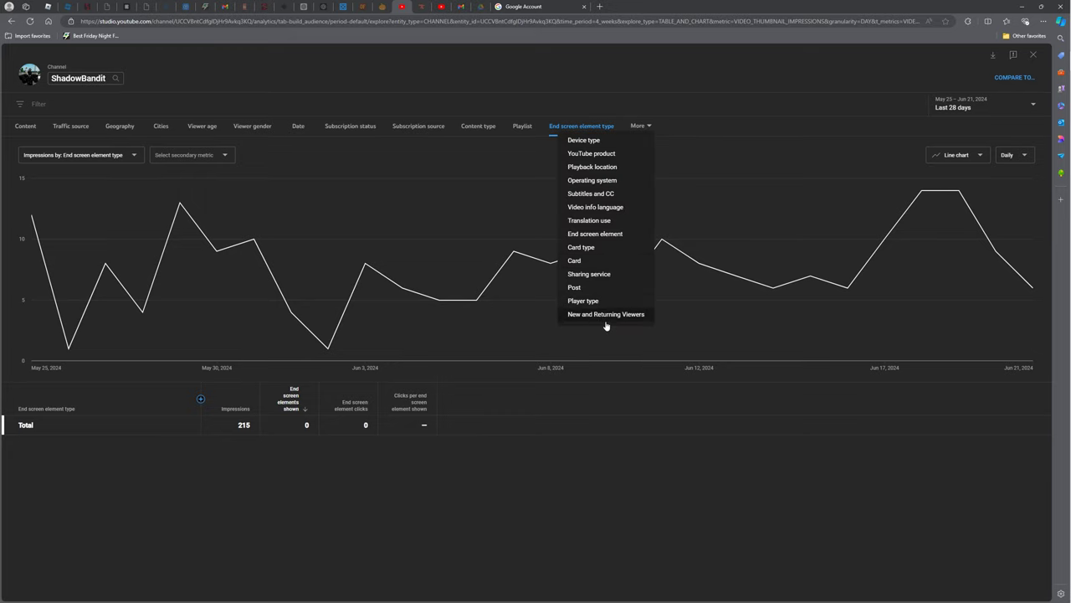
pyautogui.click(606, 314)
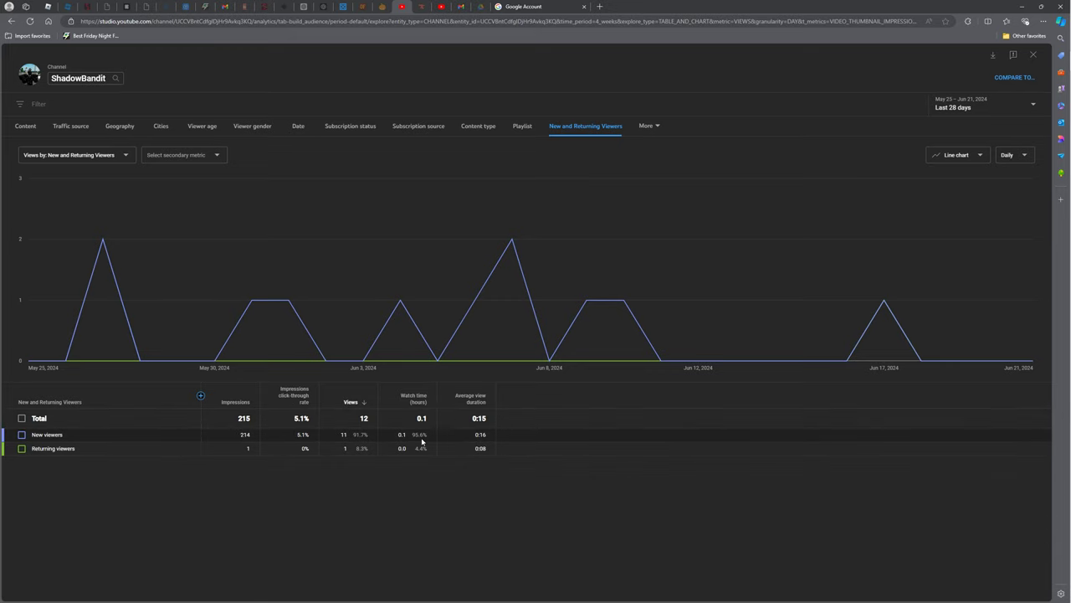
pyautogui.moveTo(39, 123)
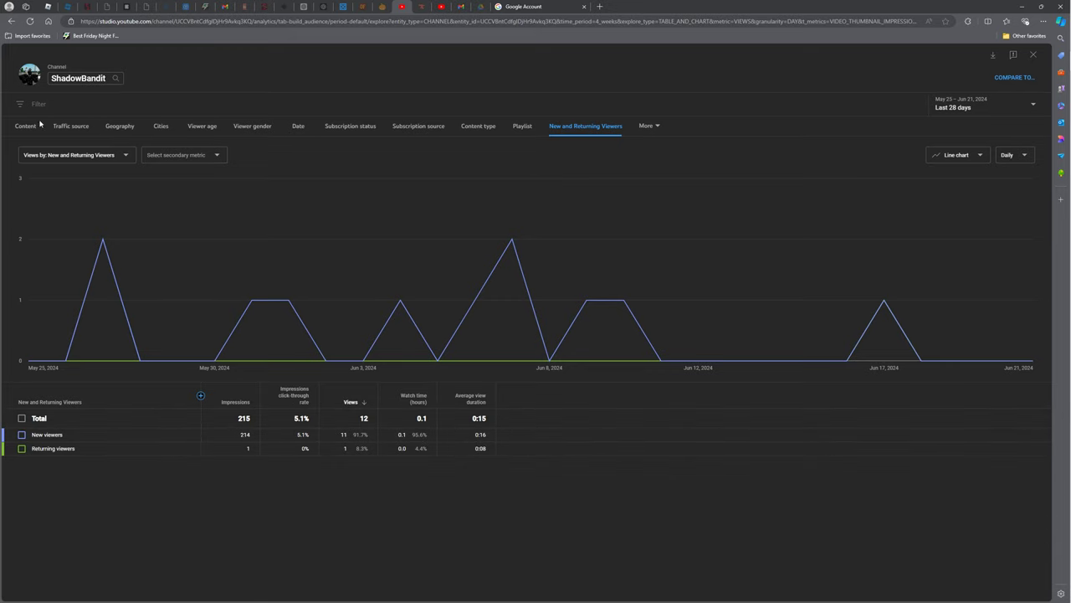
# Show views by Date, listing daily views from late May to mid-June.
pyautogui.click(26, 126)
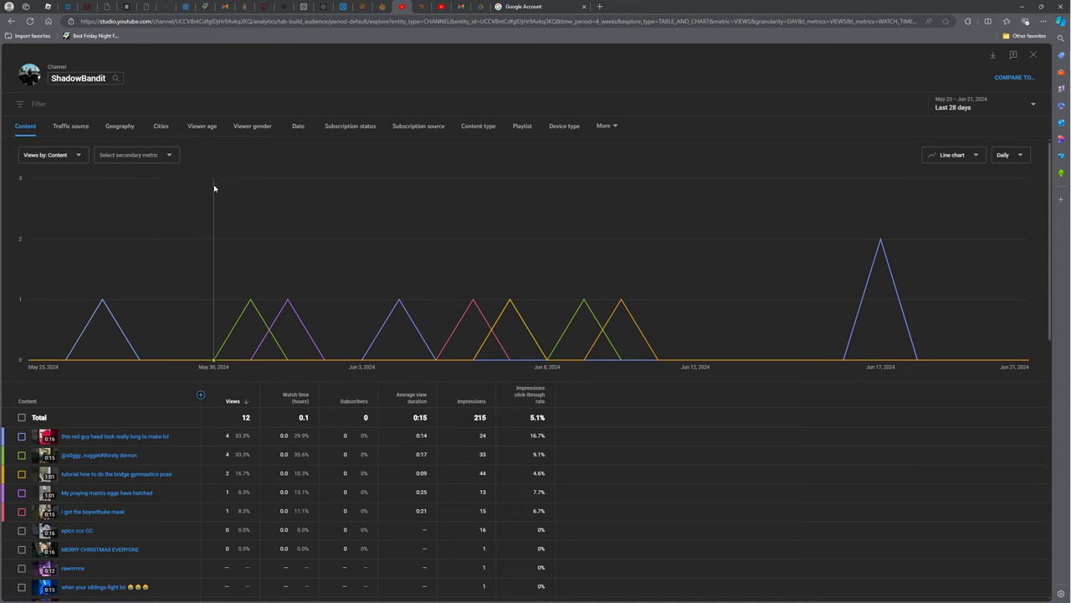
pyautogui.click(298, 126)
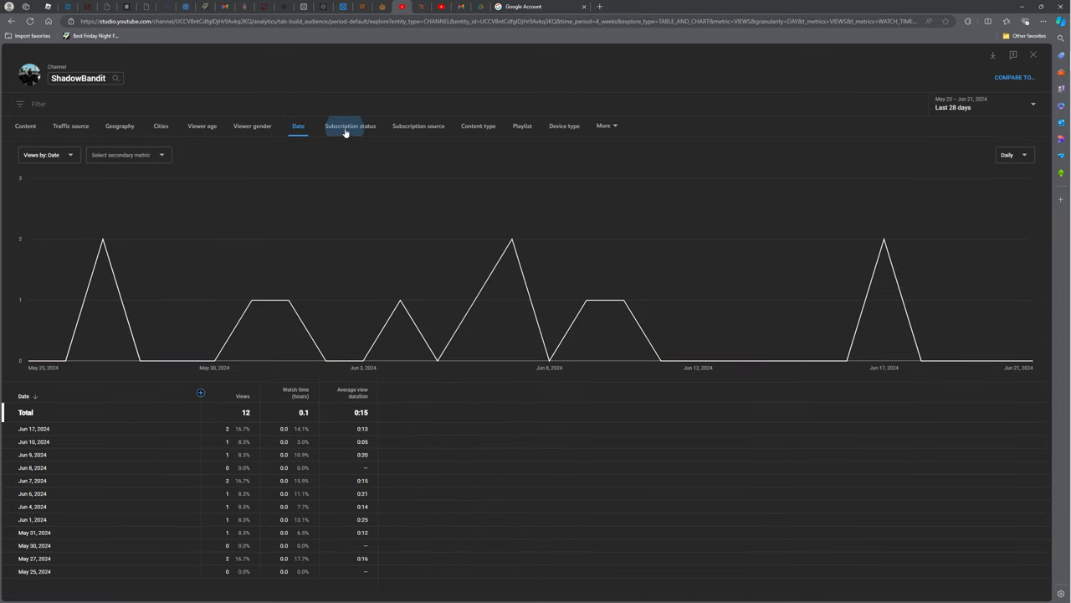
# Check the Subscription status breakdown (12 non-subscriber views), then return to Date.
pyautogui.click(350, 125)
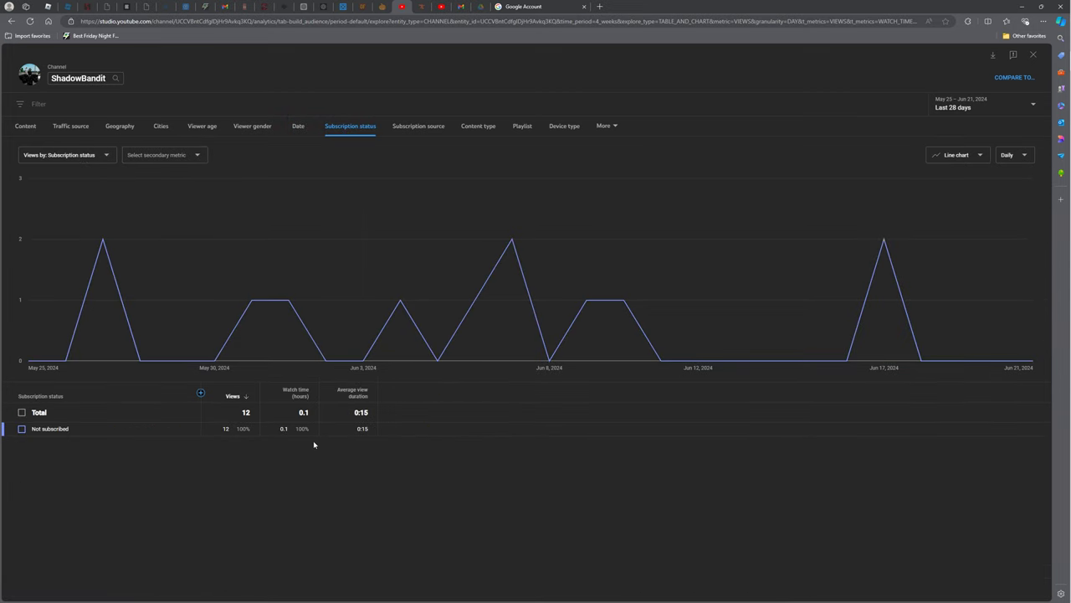
pyautogui.moveTo(303, 435)
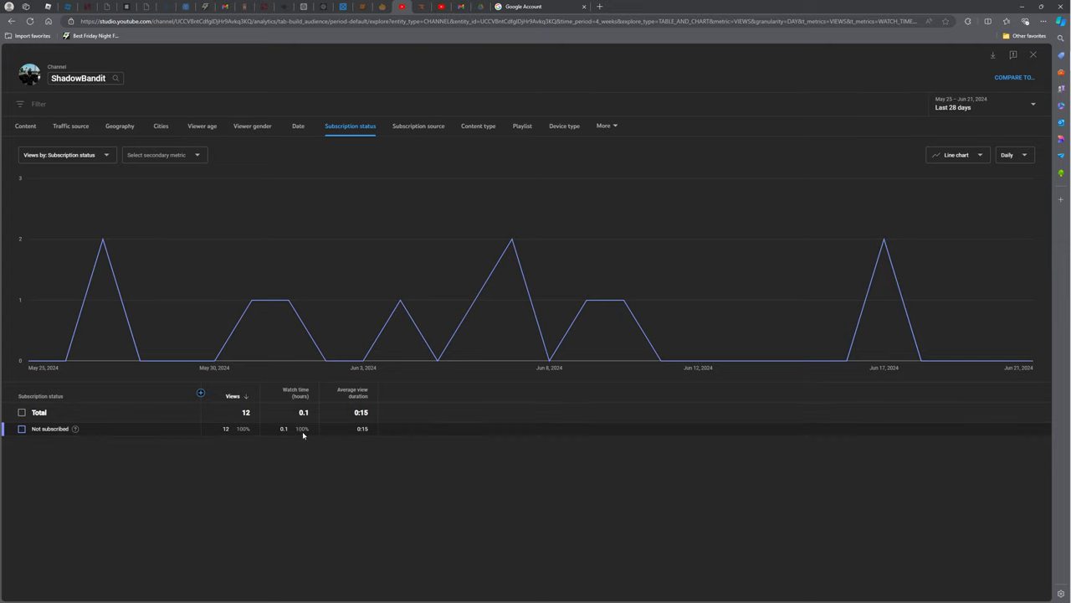
pyautogui.moveTo(303, 429)
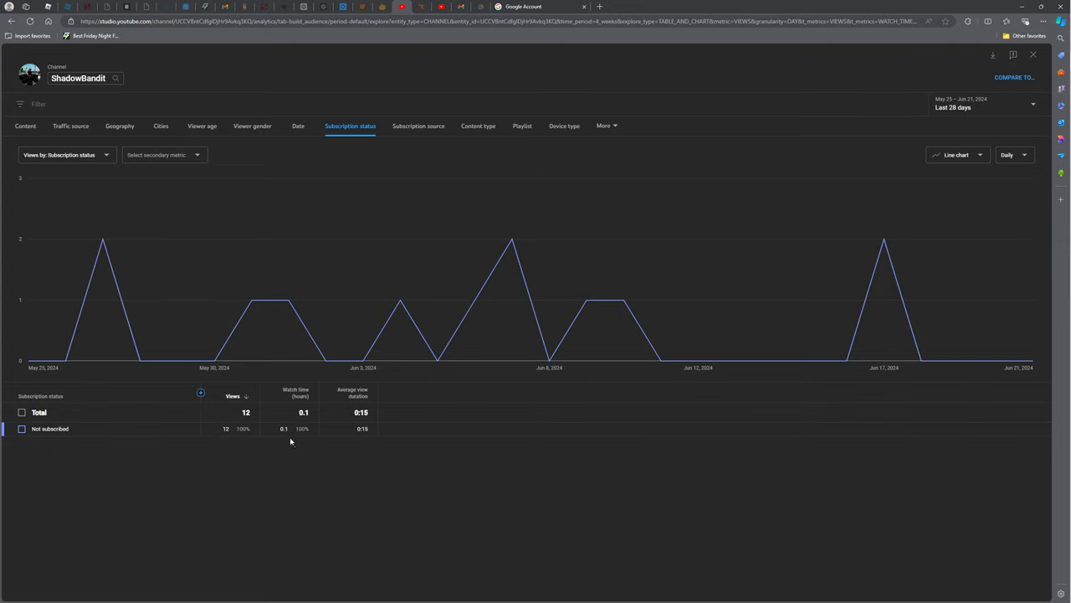
pyautogui.moveTo(295, 442)
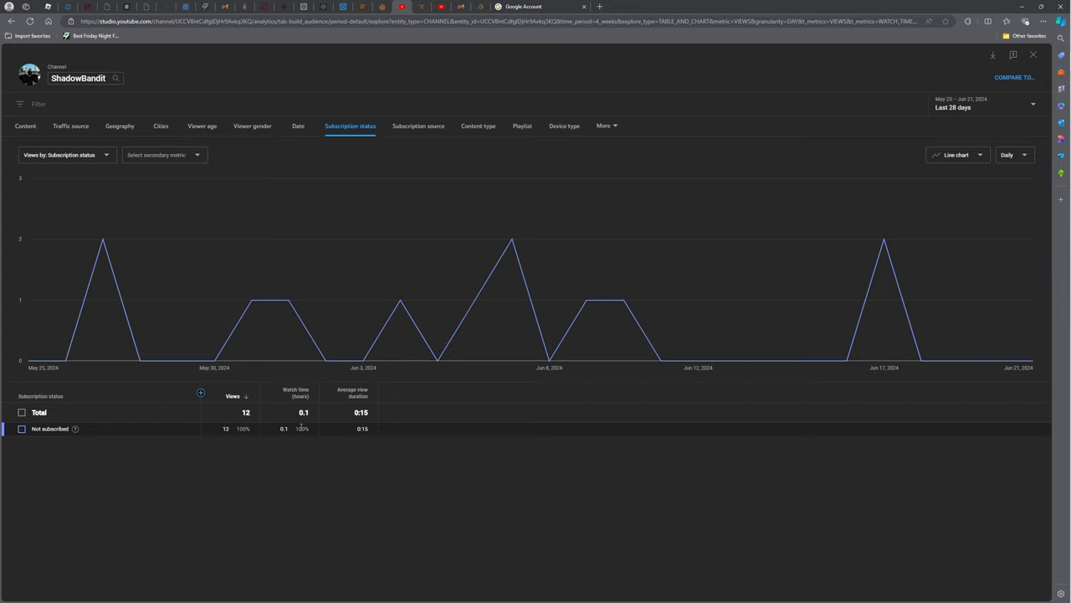
pyautogui.doubleClick(301, 429)
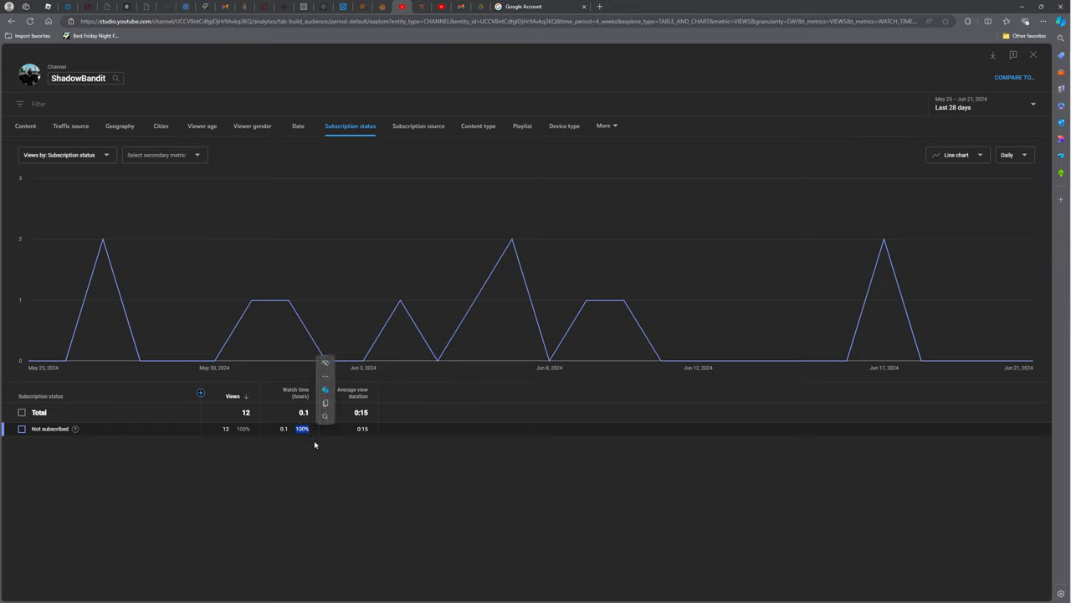
pyautogui.click(315, 444)
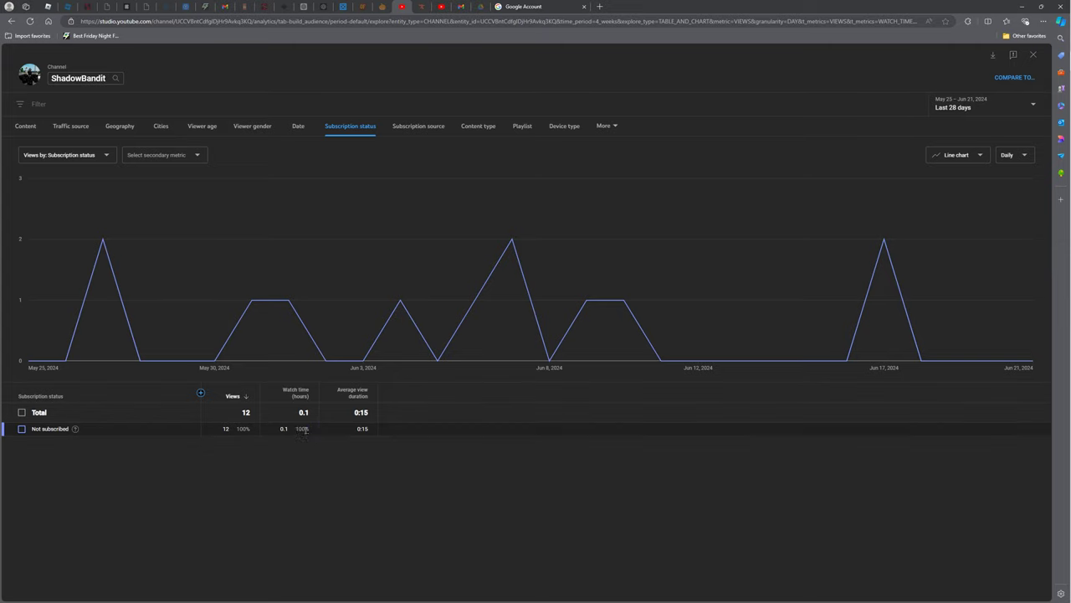
pyautogui.moveTo(316, 437)
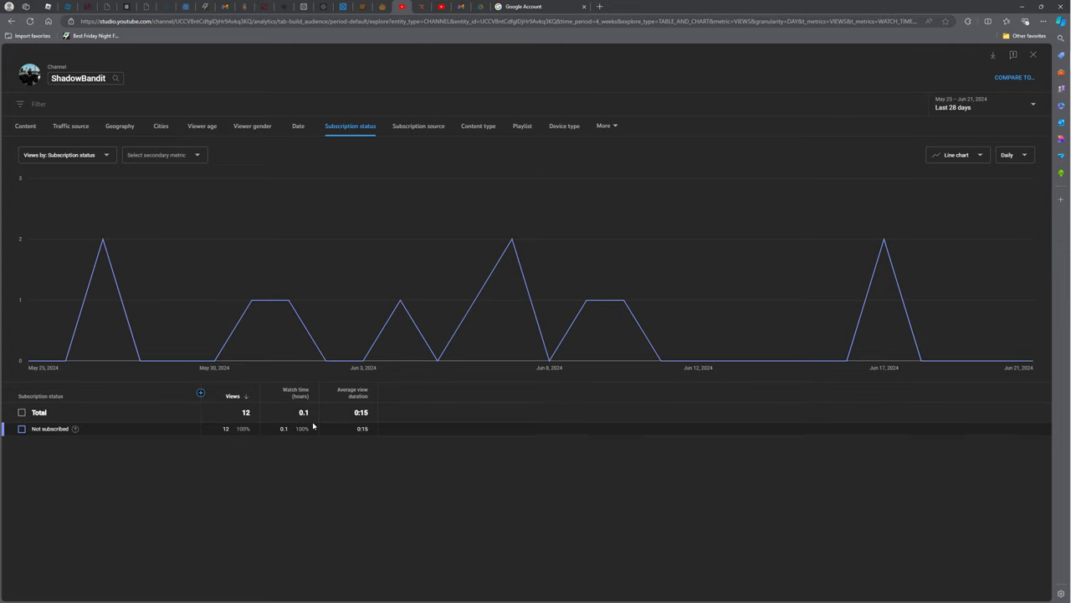
pyautogui.click(67, 155)
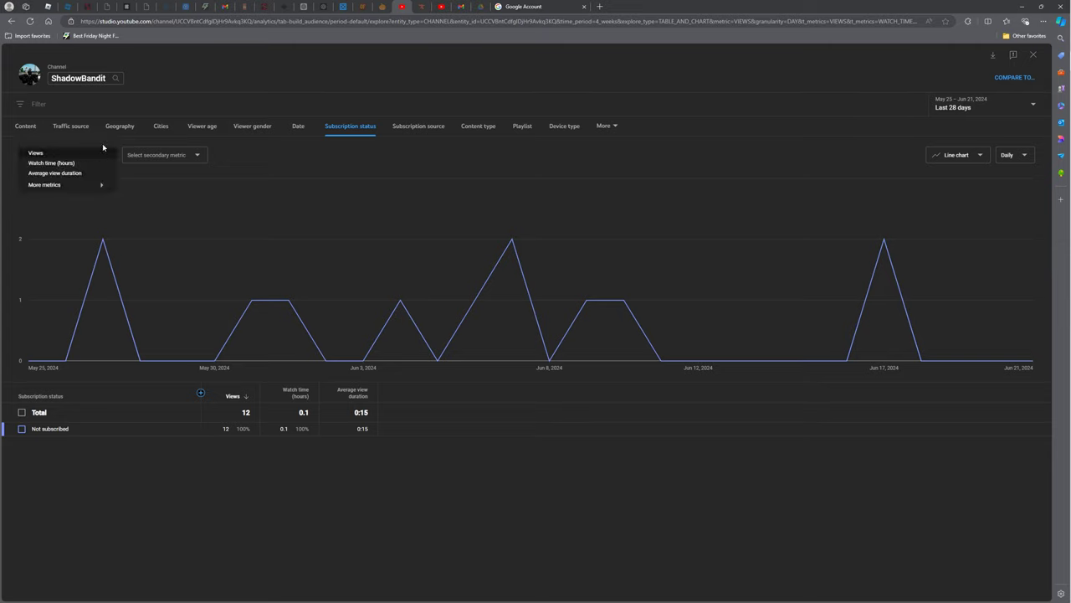
pyautogui.click(35, 152)
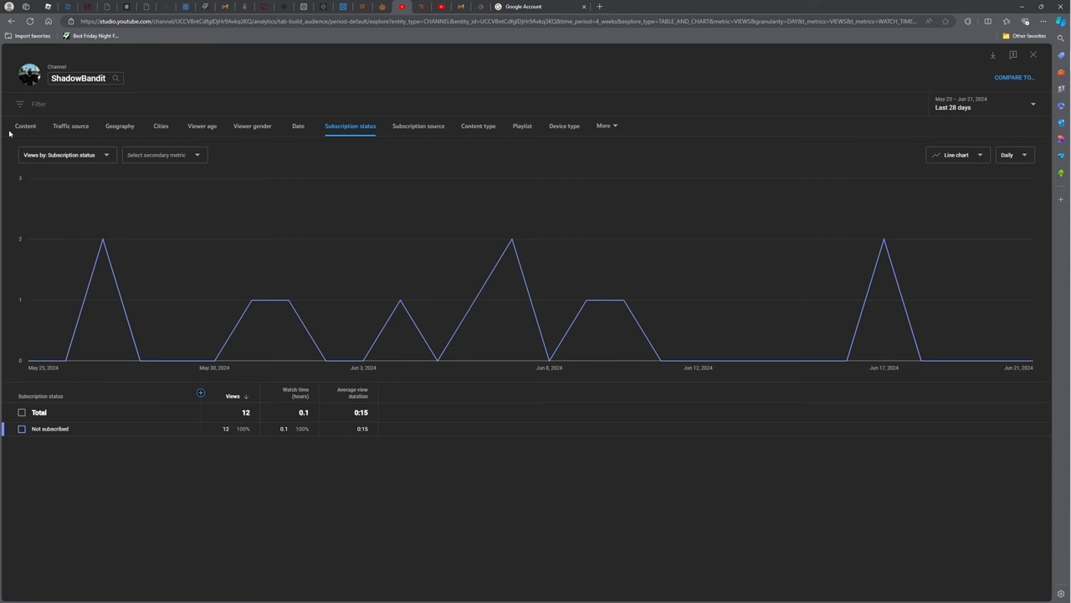
pyautogui.click(298, 126)
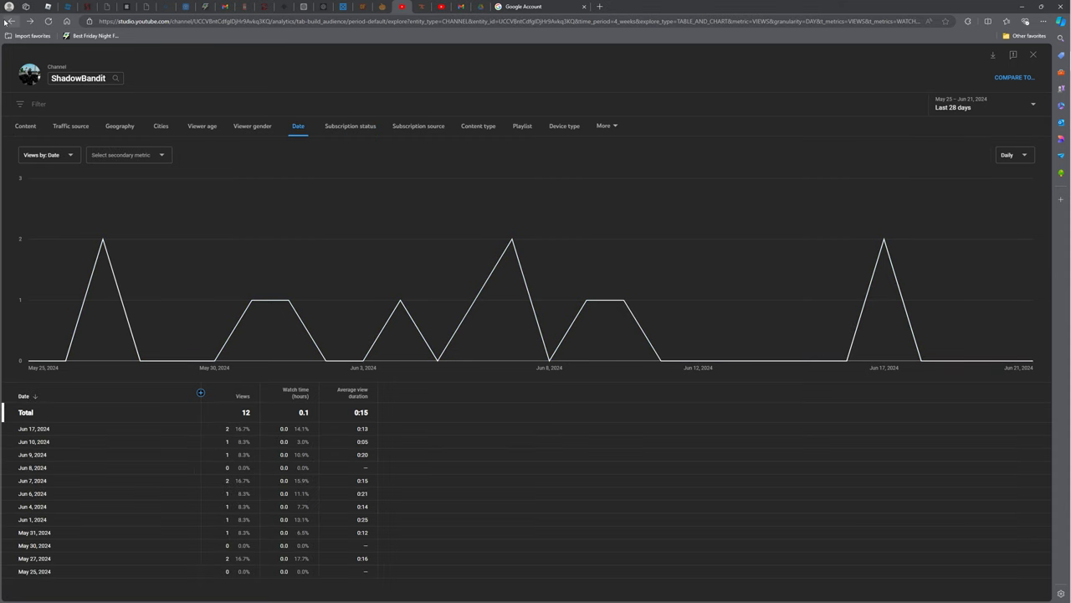
# Move through Content and Content type to the Playlist breakdown, showing no playlist views.
pyautogui.click(25, 125)
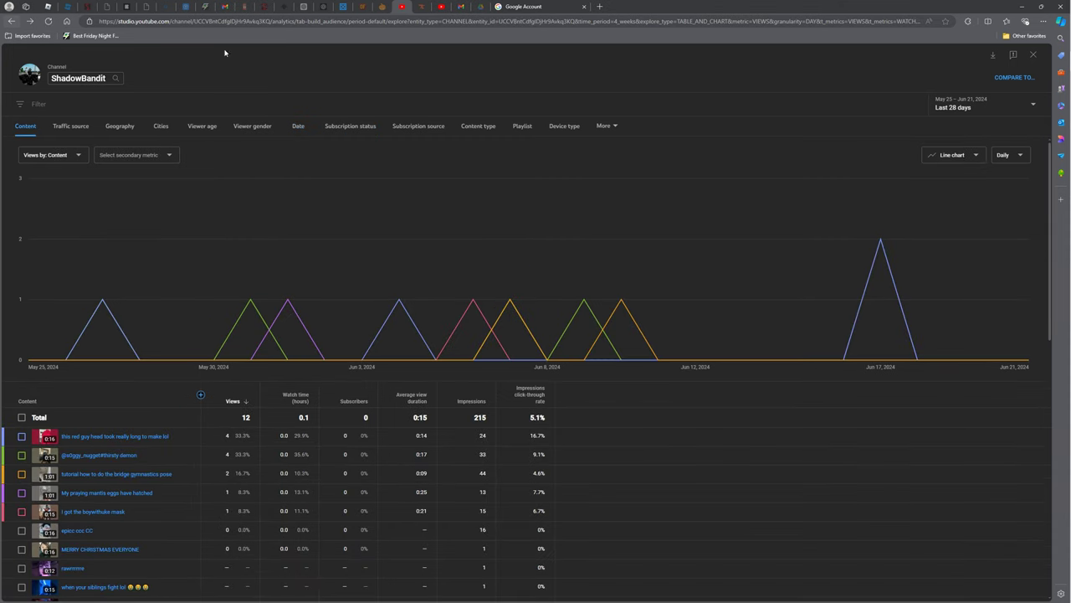
pyautogui.click(478, 125)
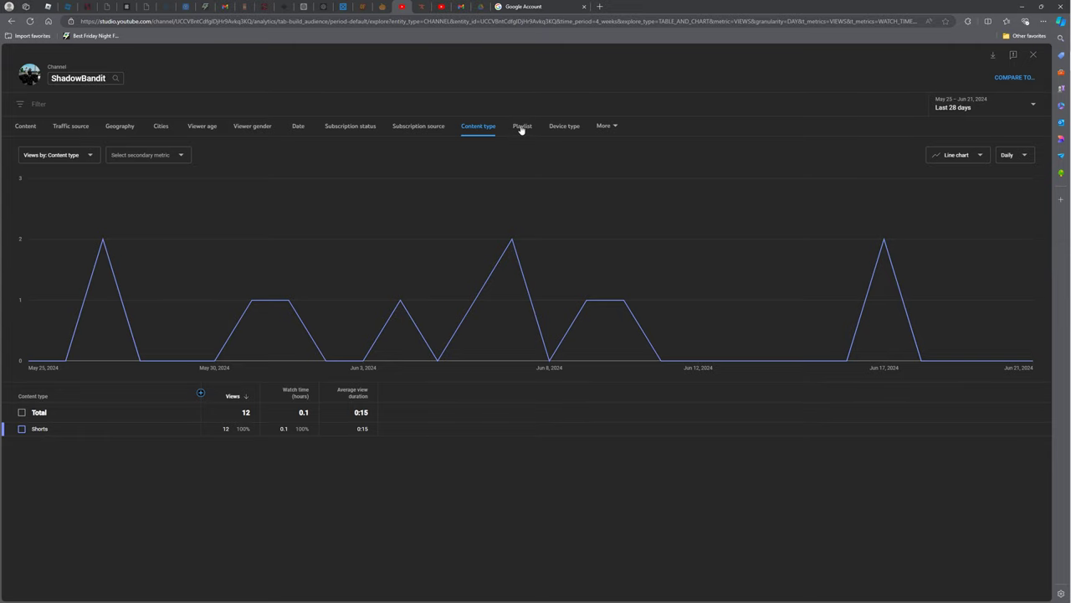
pyautogui.click(521, 126)
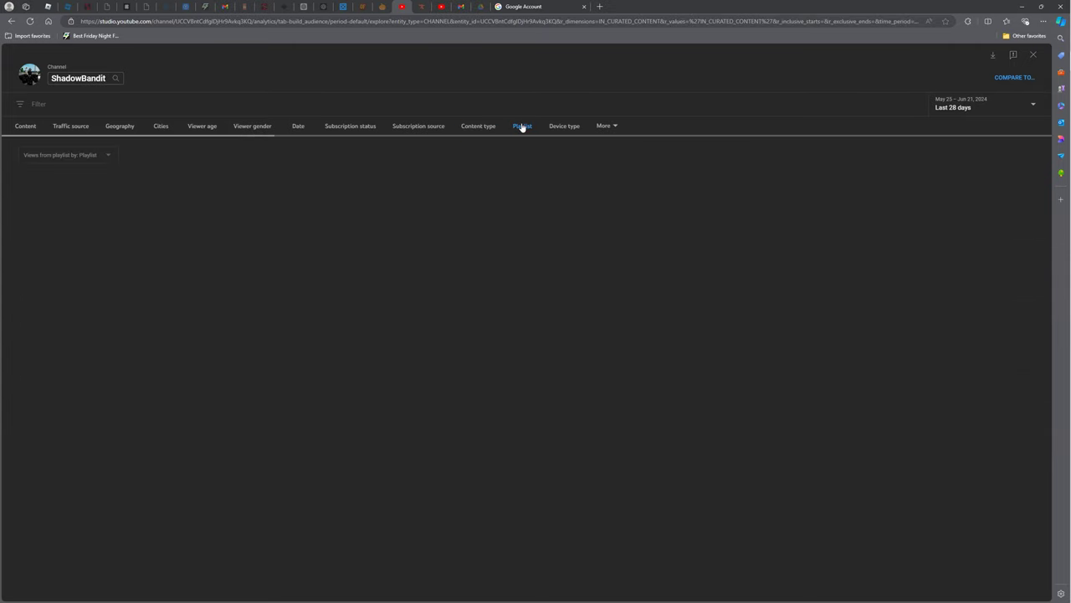
pyautogui.click(521, 125)
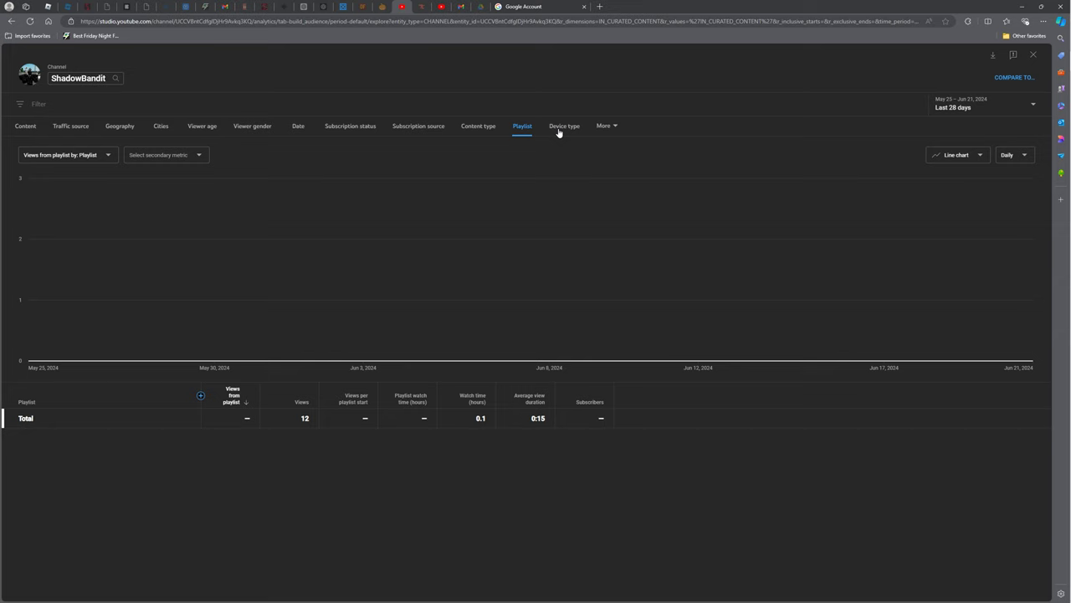
# Show views by Device type (TV 6, Mobile 3, Computer 2, Tablet 1) and open More.
pyautogui.click(564, 126)
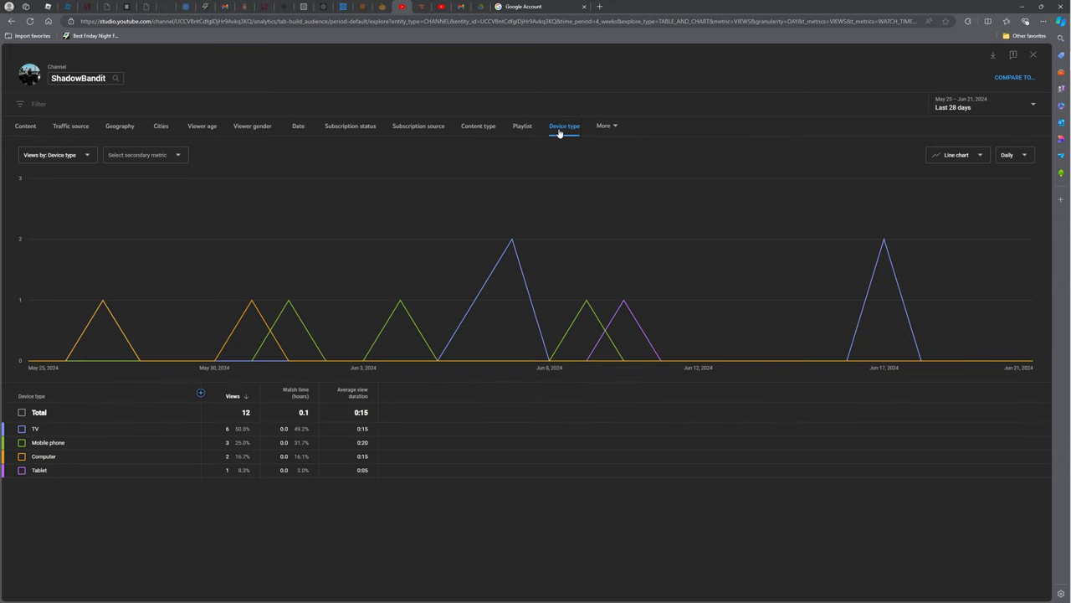
pyautogui.moveTo(561, 109)
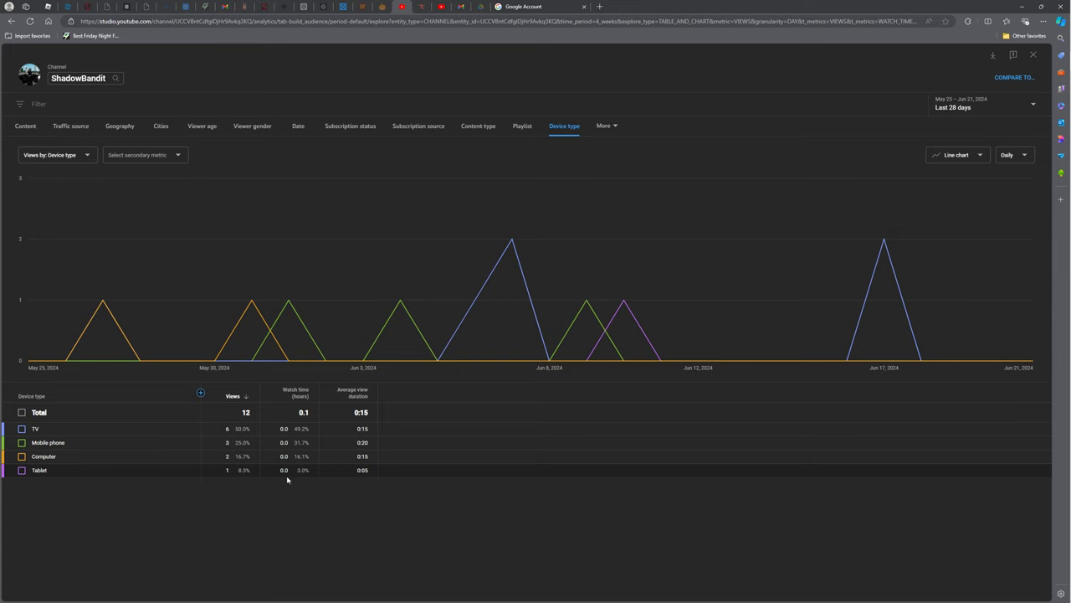
pyautogui.moveTo(283, 479)
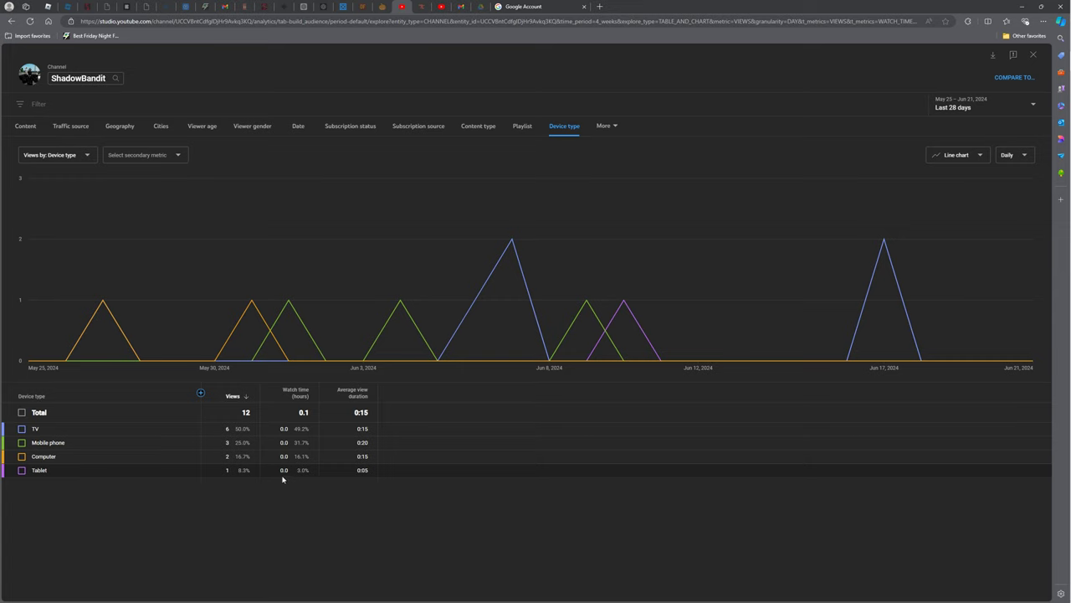
pyautogui.moveTo(297, 478)
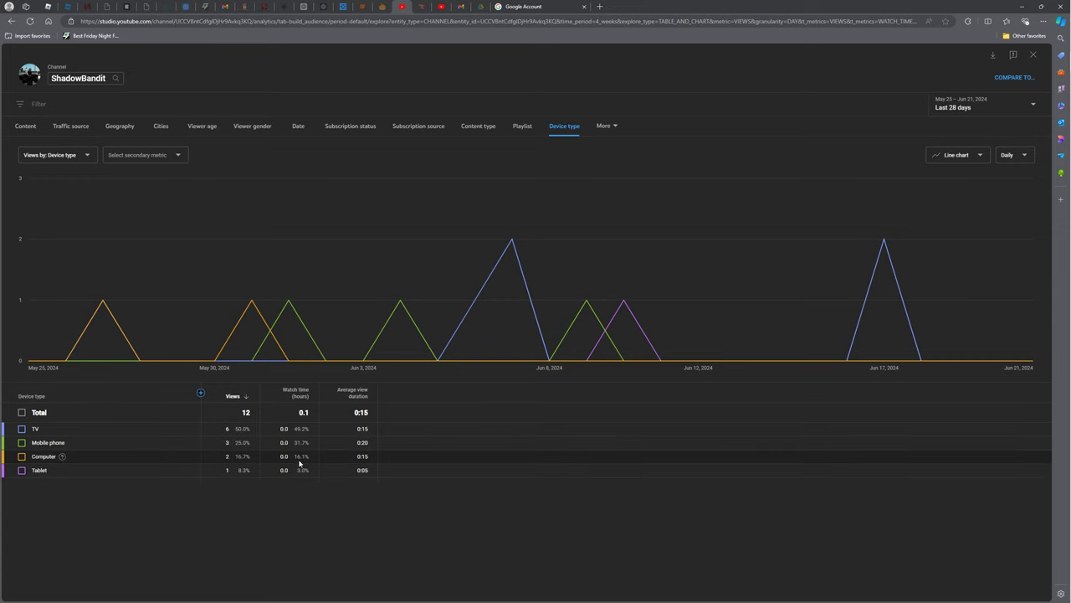
pyautogui.moveTo(324, 465)
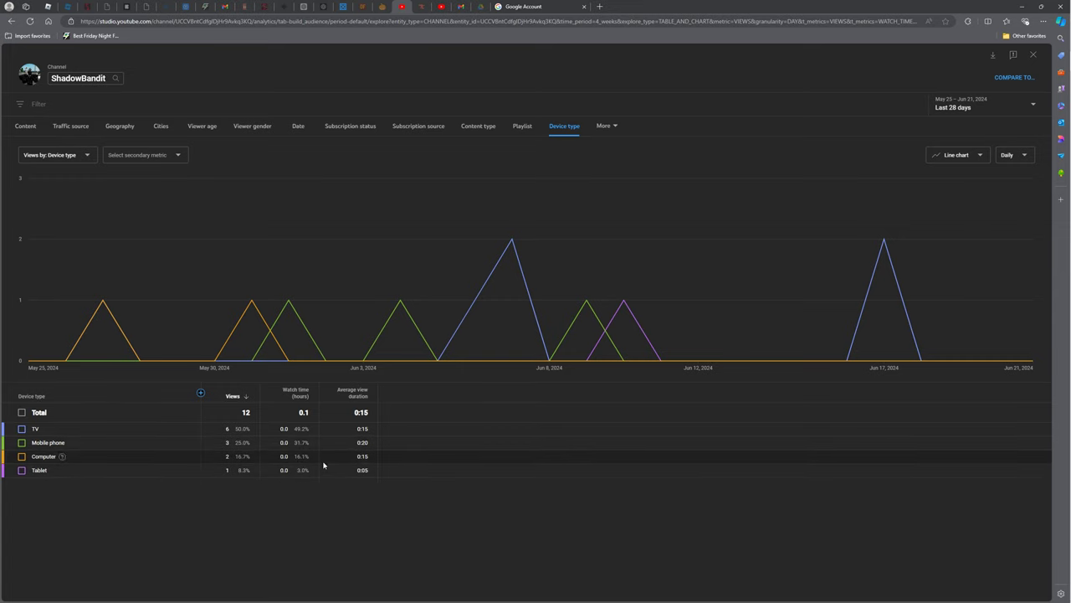
pyautogui.moveTo(319, 447)
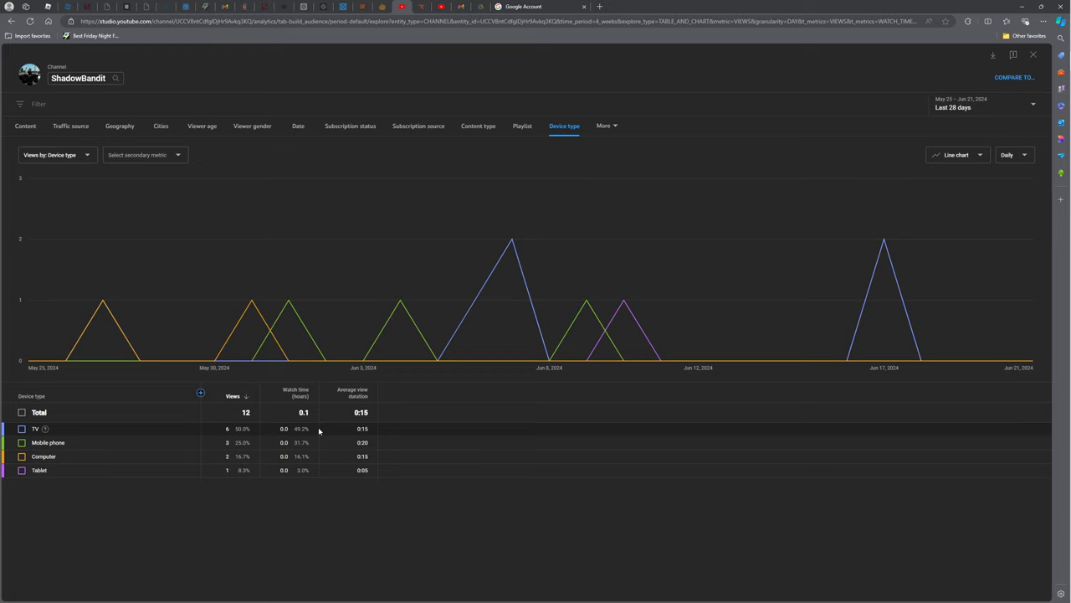
pyautogui.click(604, 126)
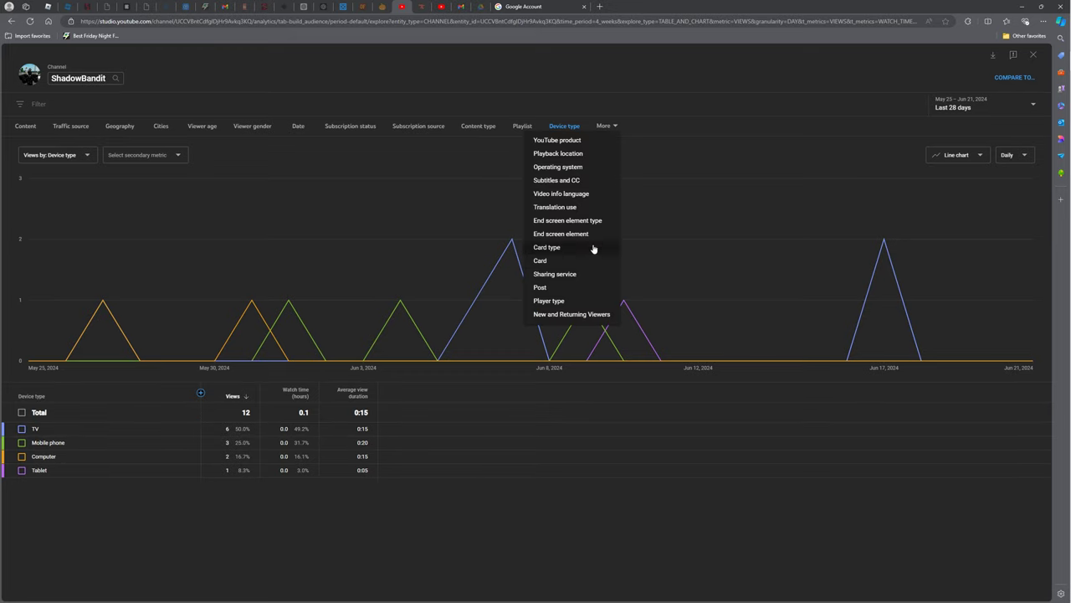